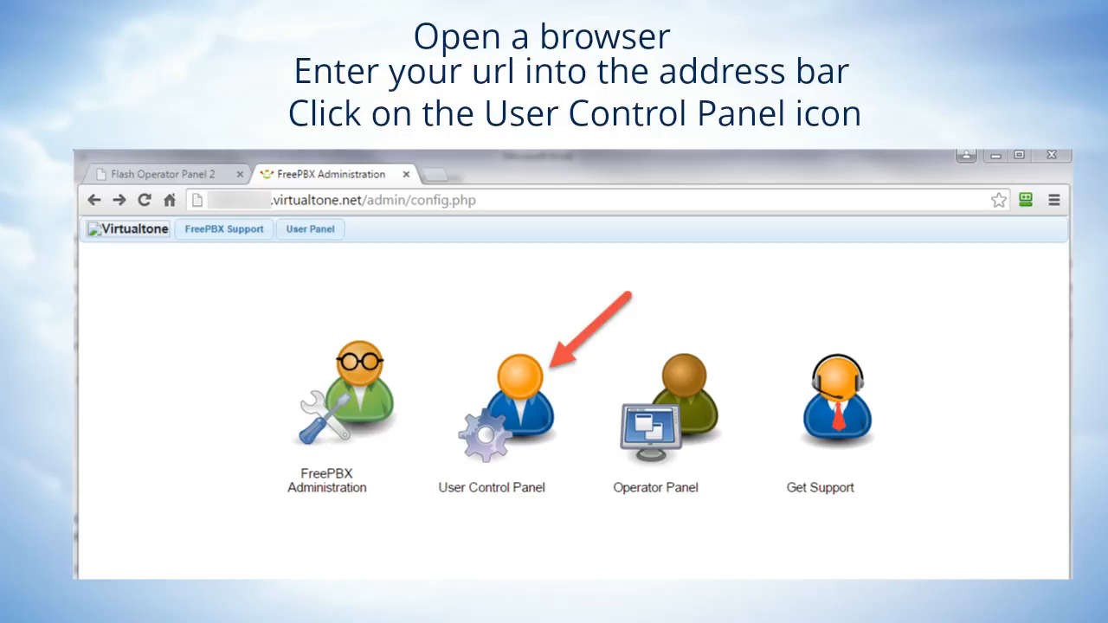
# Open the User Control Panel from the FreePBX landing page to reach the User Portal login.
pyautogui.click(491, 398)
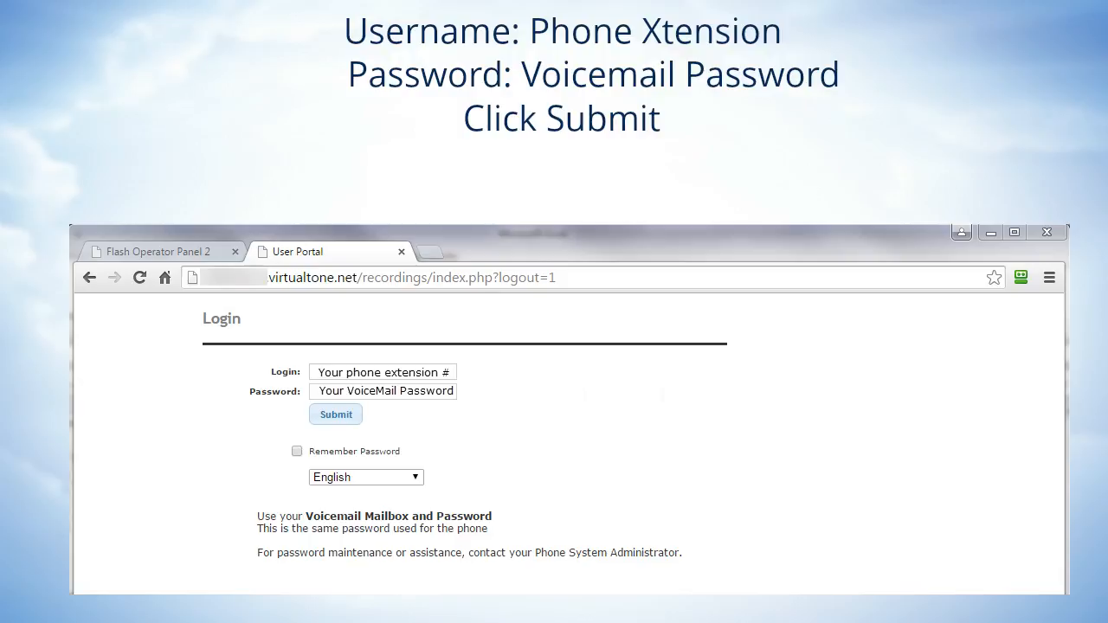
# Submit the extension login and view the Call Monitor records for extension 2001.
pyautogui.click(335, 414)
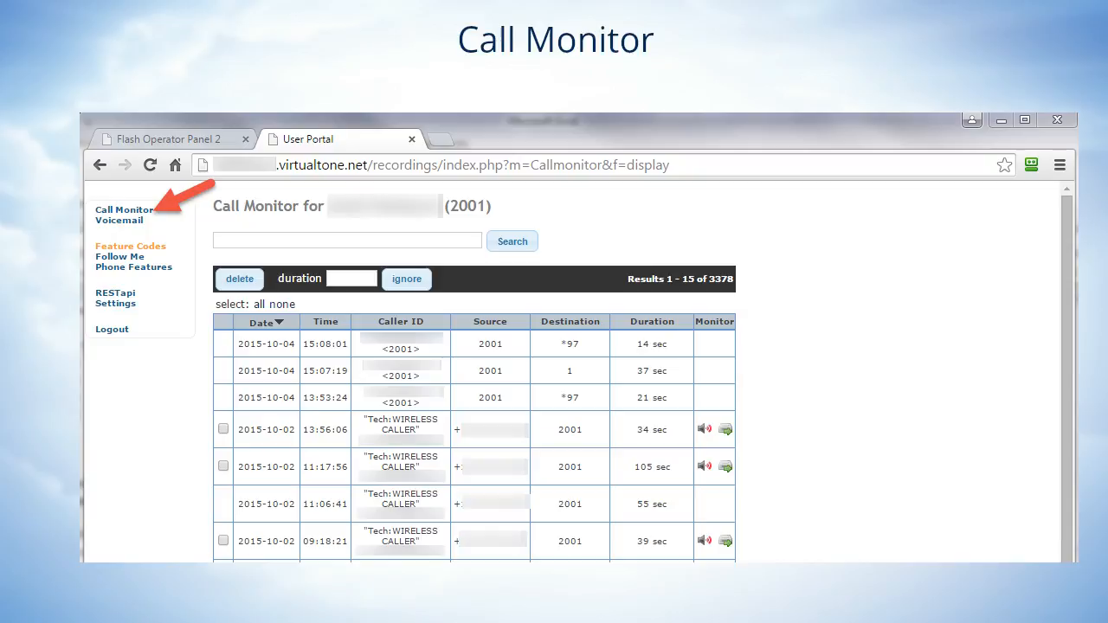
# Switch from Call Monitor to the portal's Feature Codes page listing blacklist and call forwarding codes.
pyautogui.click(118, 220)
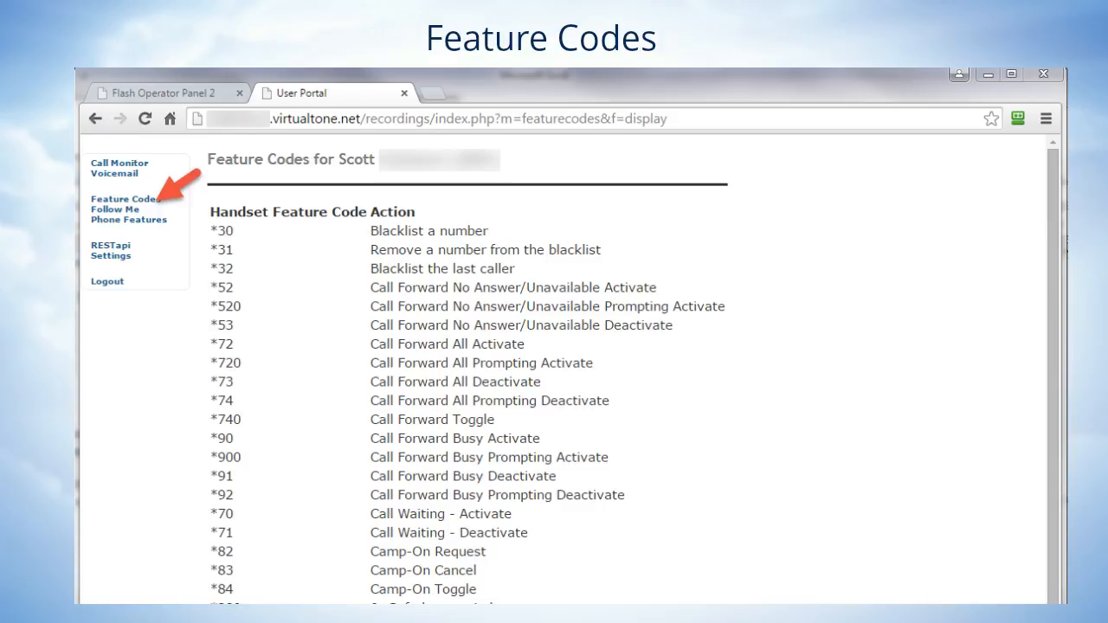
# Open the Settings page with voicemail password, email notification and playback options.
pyautogui.click(91, 263)
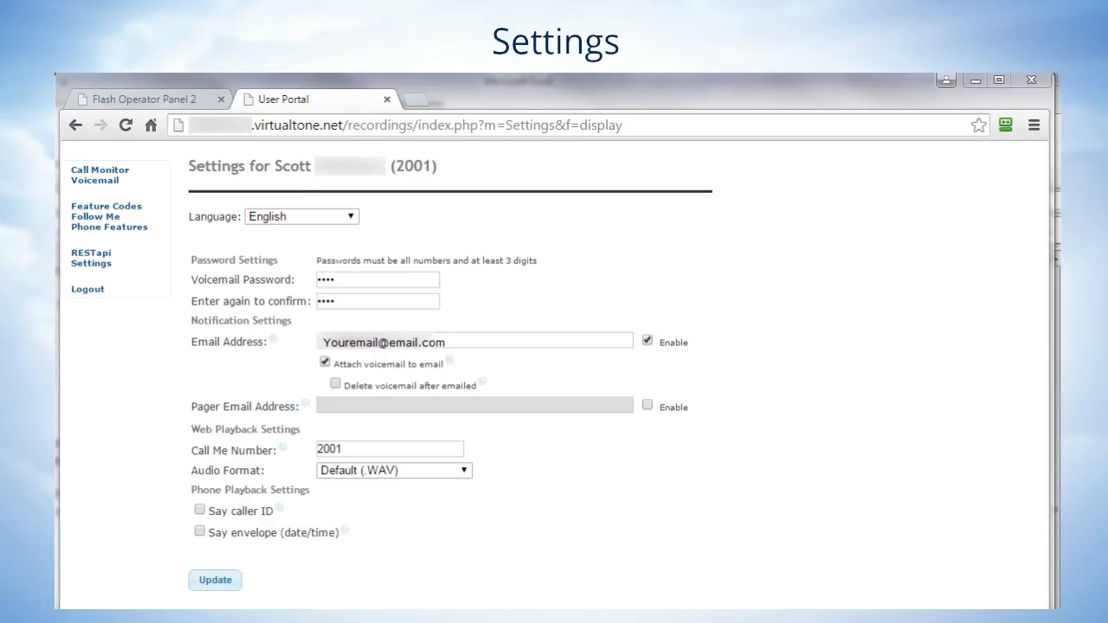